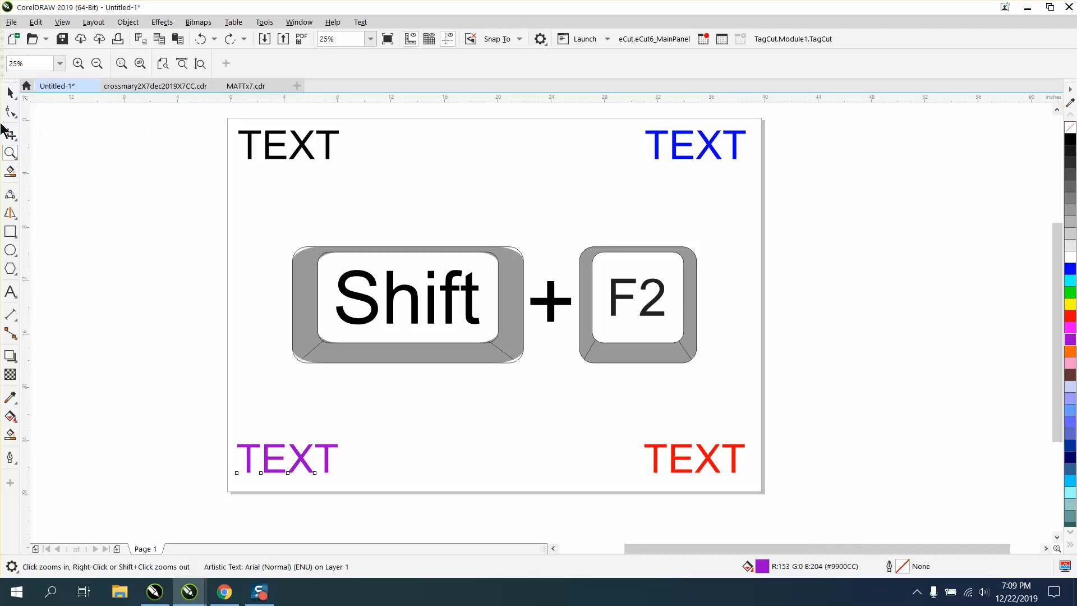
pyautogui.moveTo(217, 153)
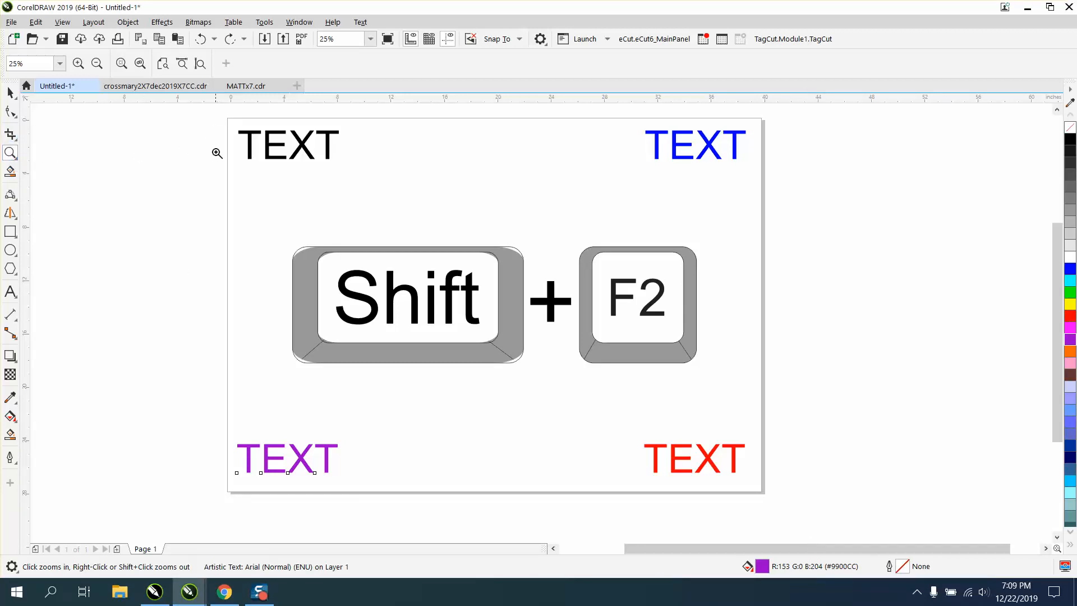
# Step: Switch from the Zoom tool back to the Pick tool for selecting objects
pyautogui.click(286, 457)
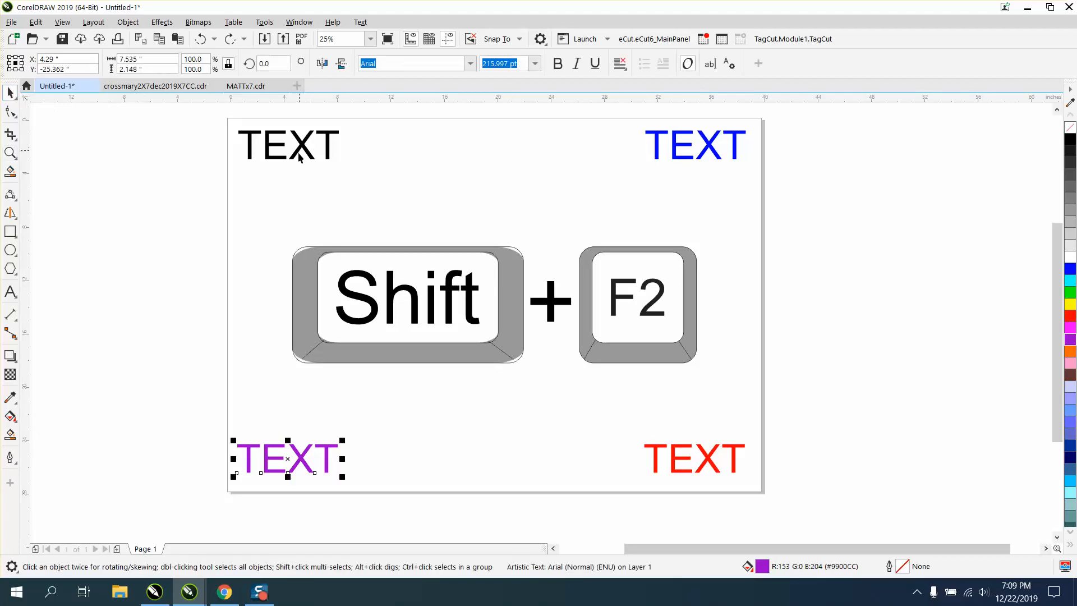
pyautogui.moveTo(285, 264)
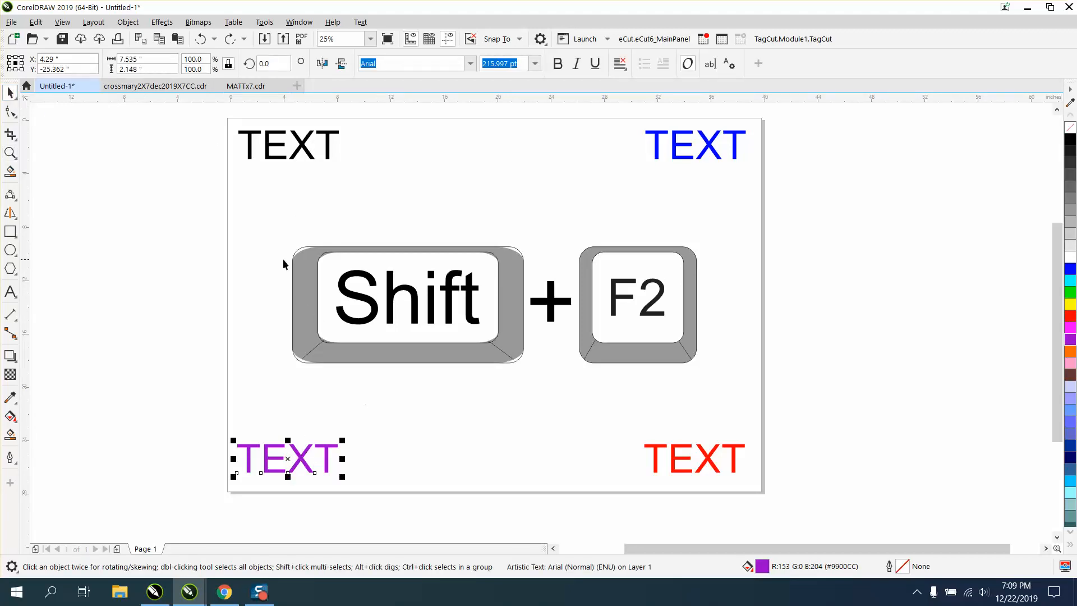
pyautogui.moveTo(230, 180)
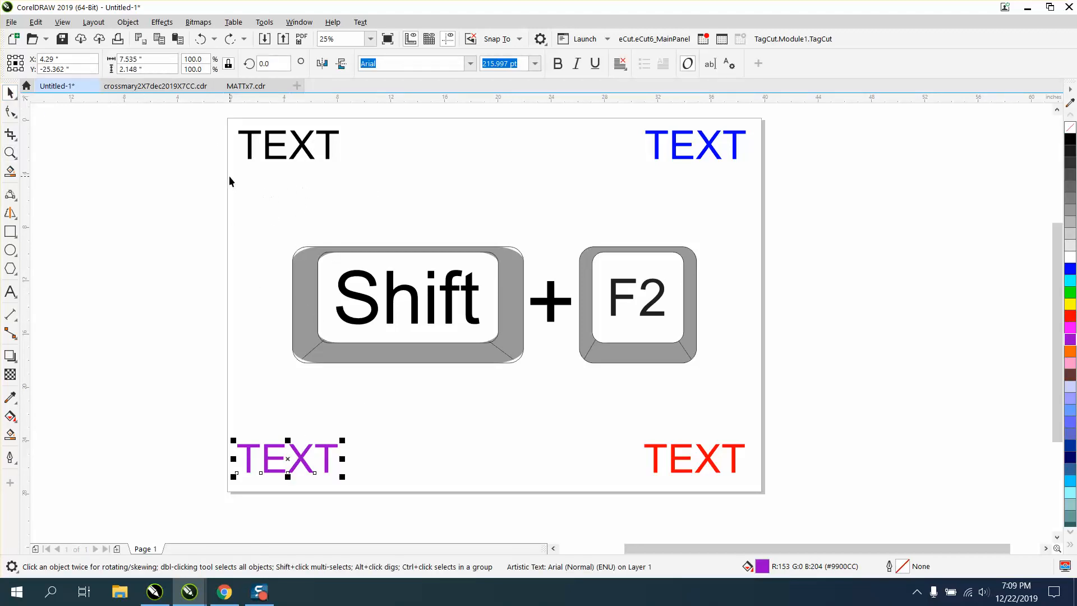
pyautogui.moveTo(631, 320)
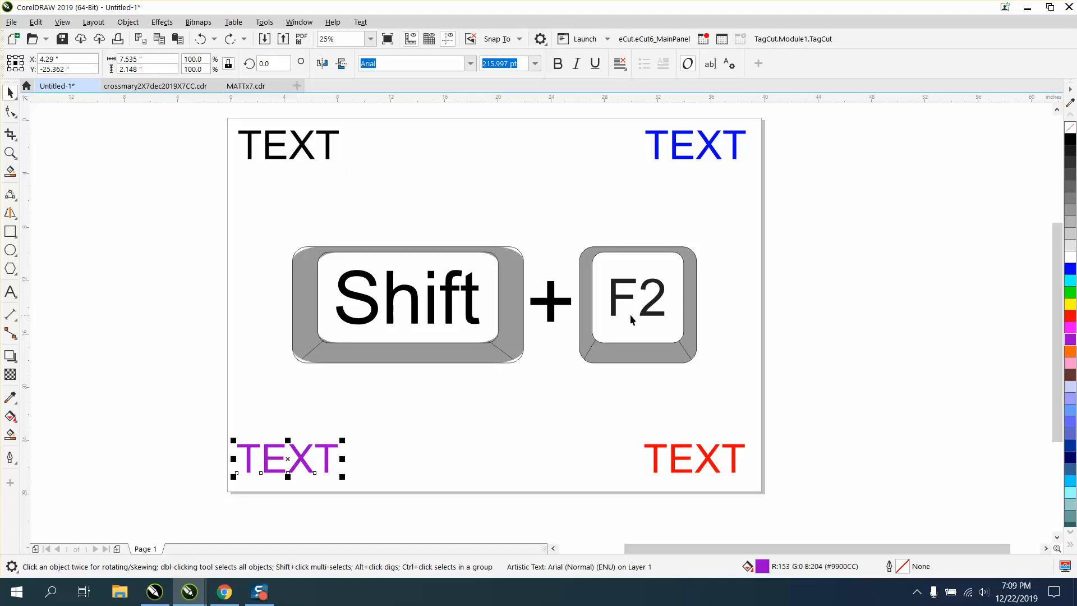
pyautogui.moveTo(388, 182)
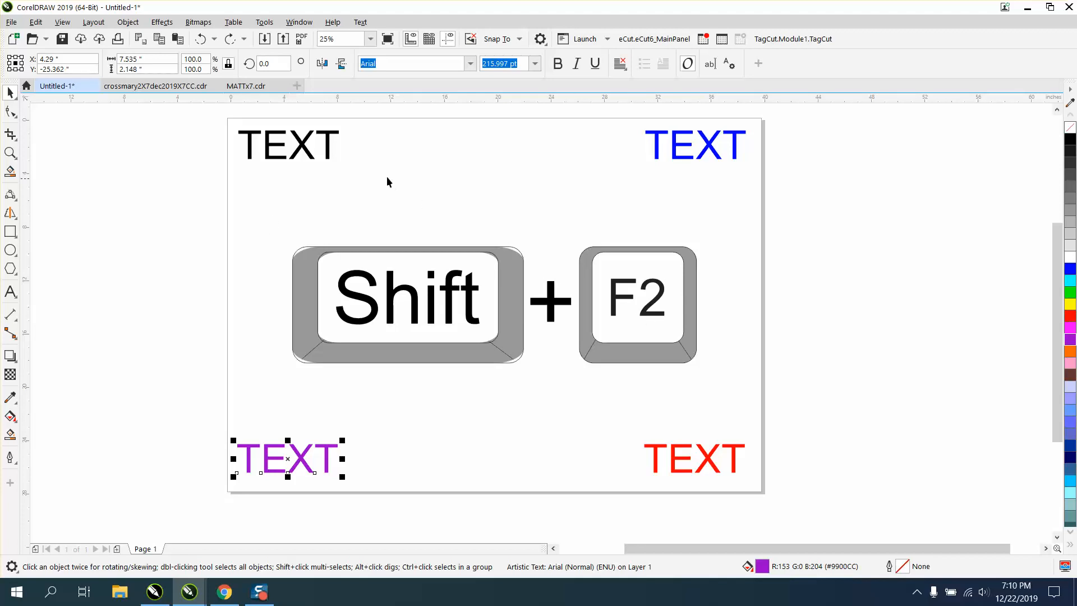
# Step: Zoom the black TEXT at top left to fill the view with Shift+F2, then back to the page
pyautogui.click(287, 144)
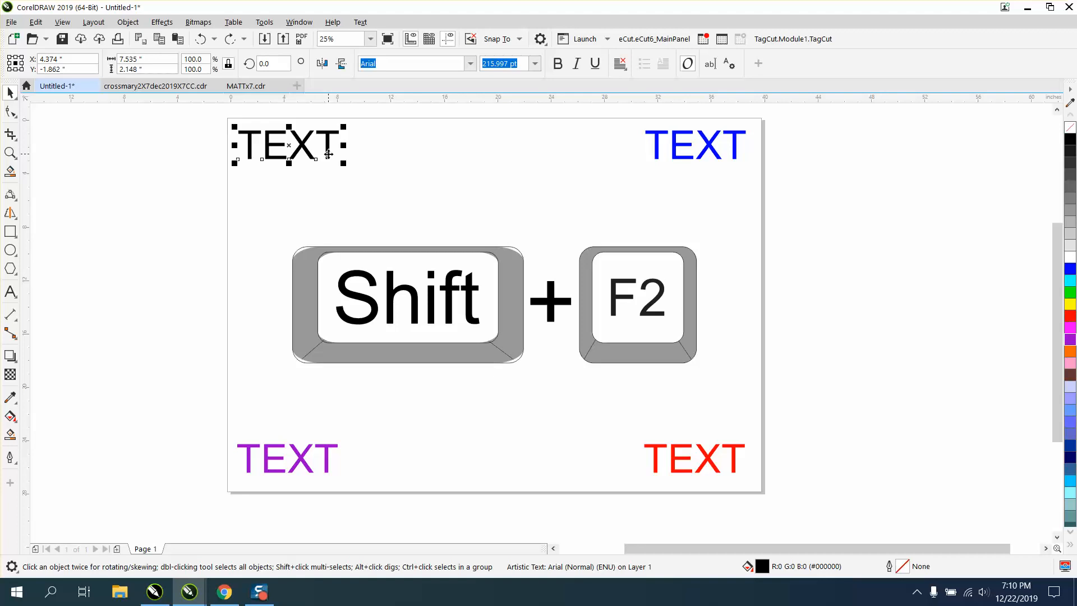
pyautogui.press('shift+f2')
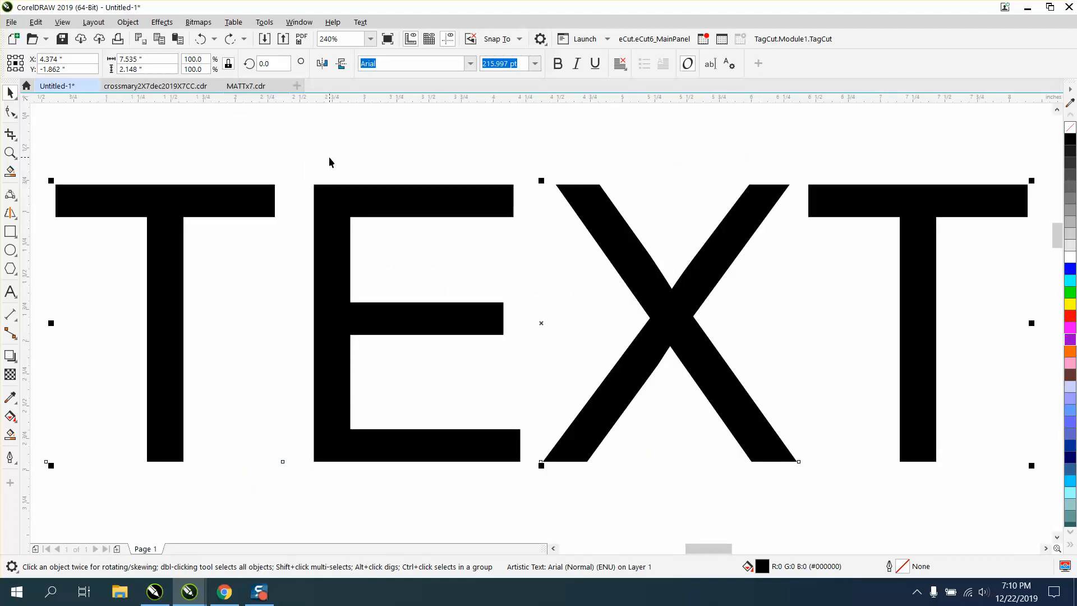
pyautogui.press('shift+f2')
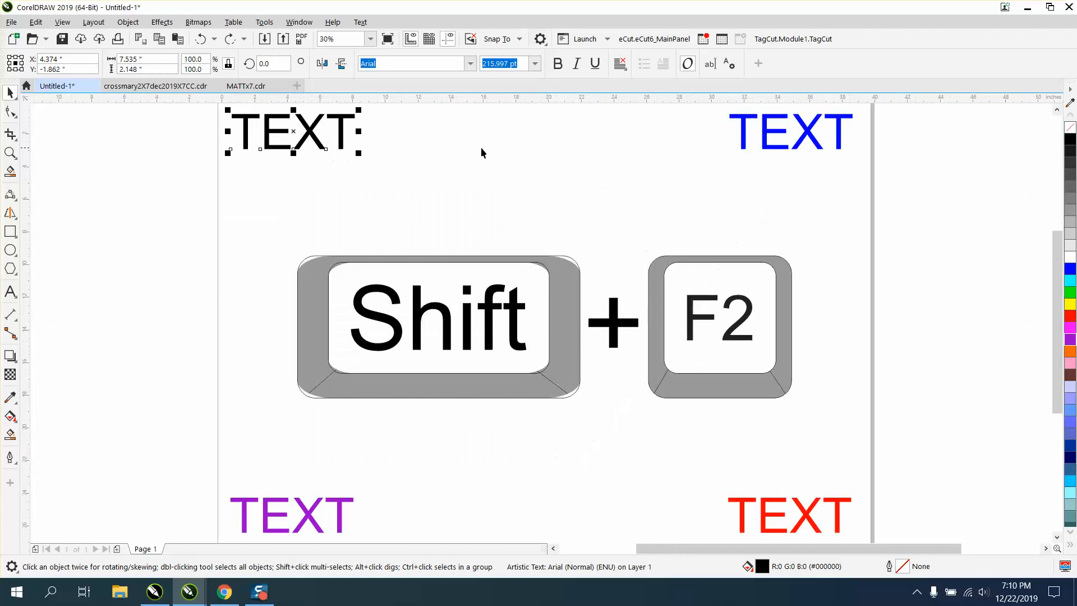
# Step: Zoom the blue TEXT at top right to fill the view, then back out to the whole page
pyautogui.click(789, 130)
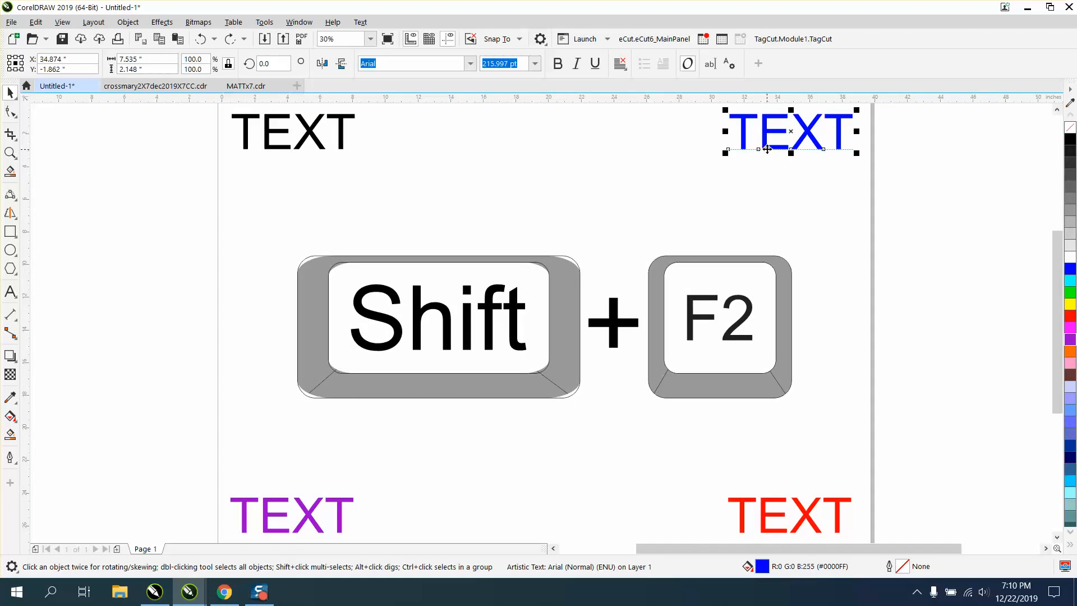
pyautogui.scroll(-3)
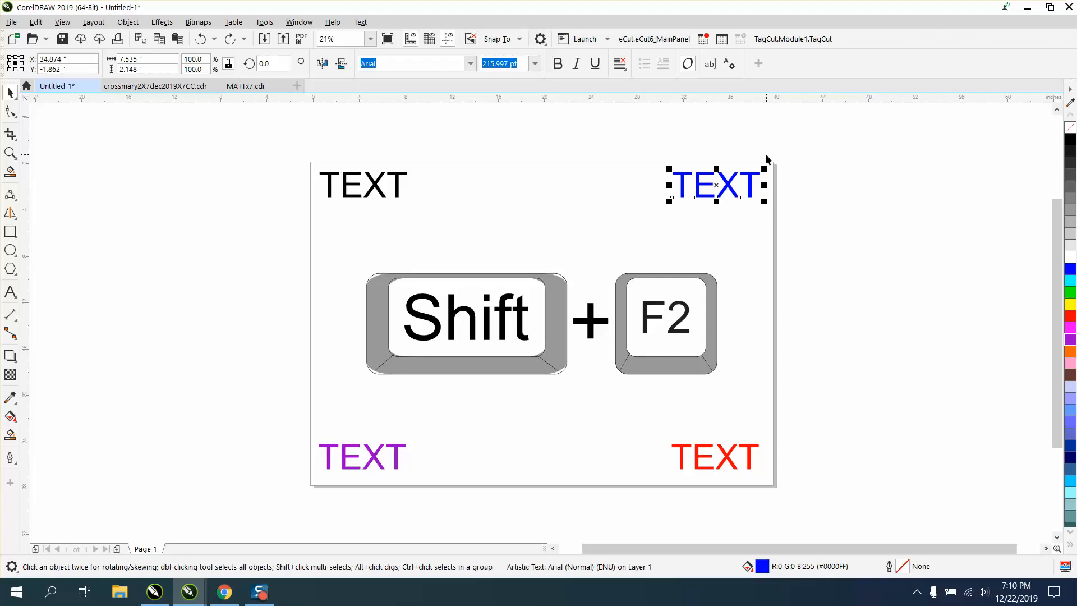
pyautogui.press('shift+f2')
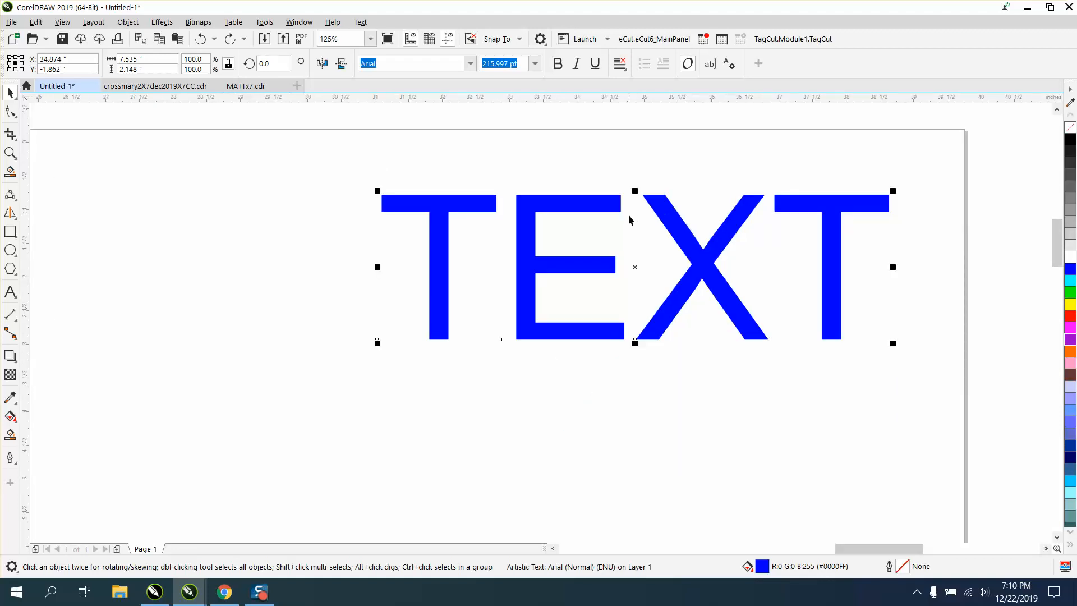
pyautogui.press('shift+F2')
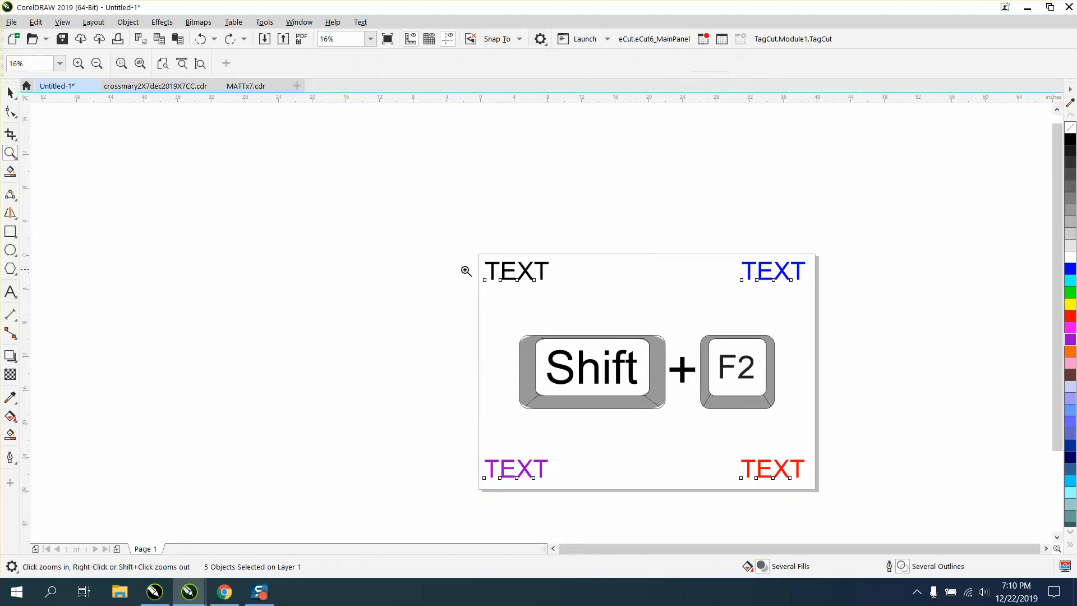
# Step: Select the black TEXT at top left with the Pick tool, then take the Zoom tool
pyautogui.click(467, 270)
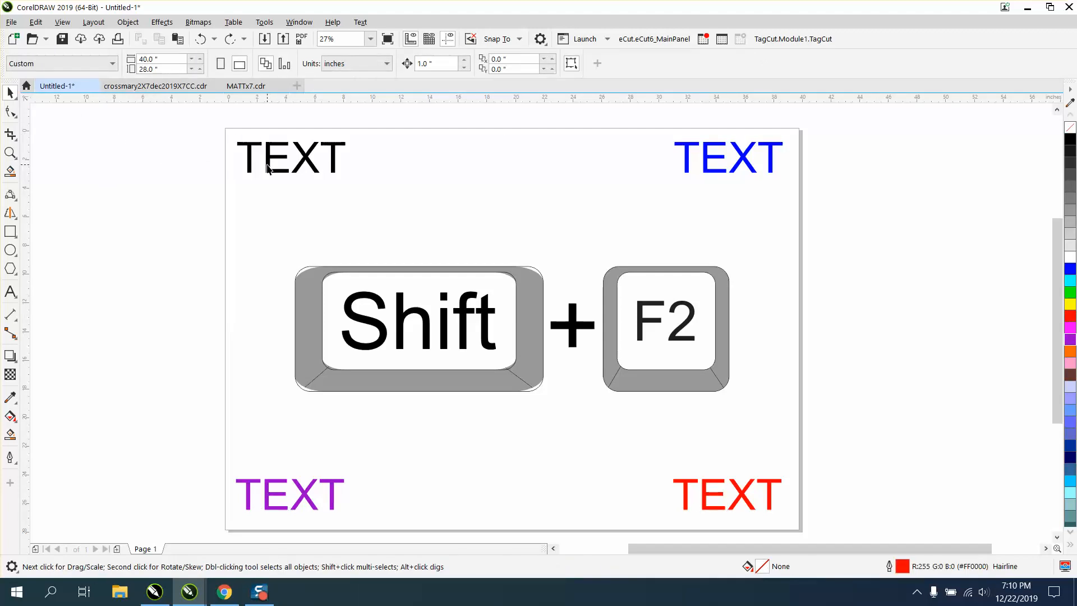
pyautogui.click(288, 157)
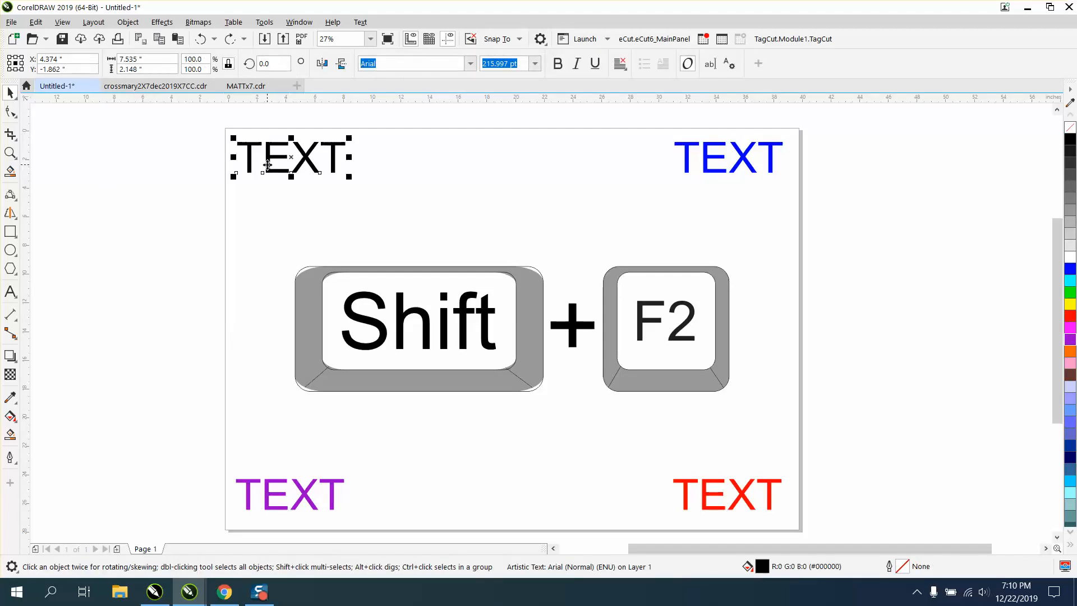
pyautogui.click(11, 153)
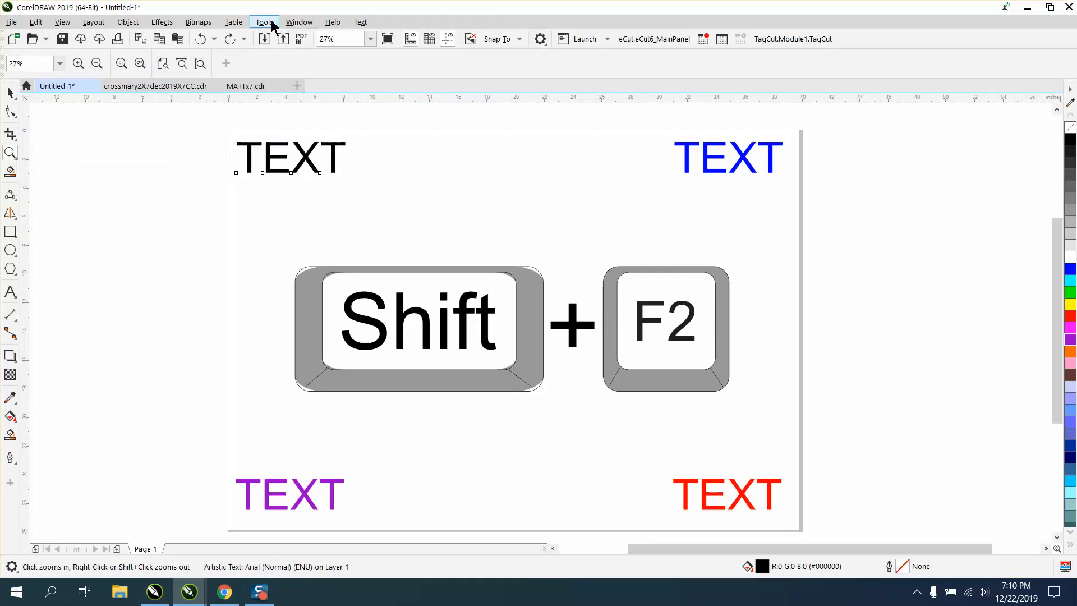
# Step: Reach the Commands page of the Customization settings via Tools > Options
pyautogui.click(264, 21)
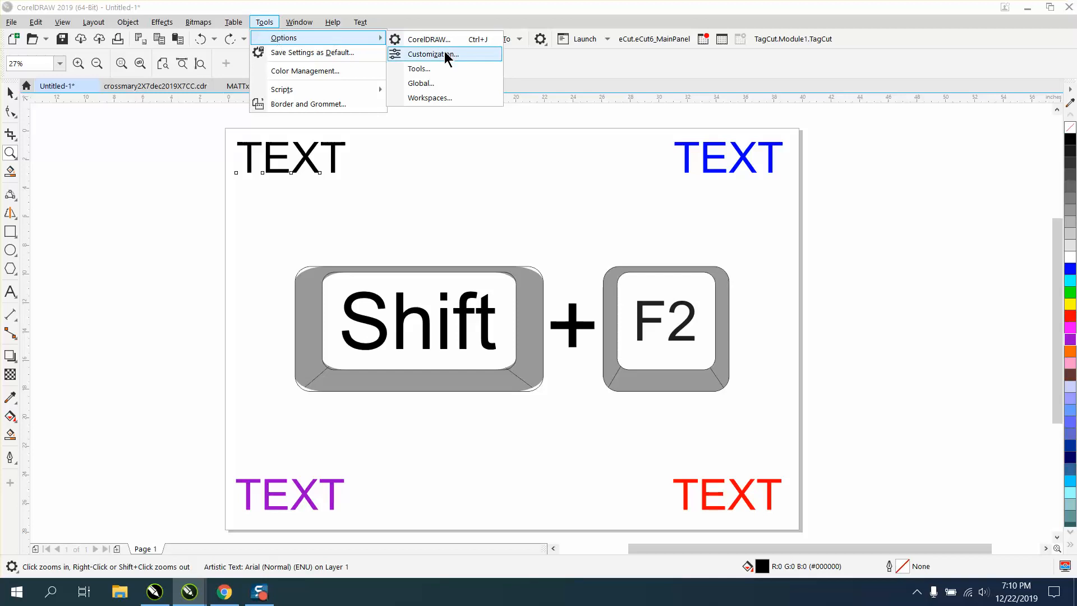
pyautogui.click(430, 54)
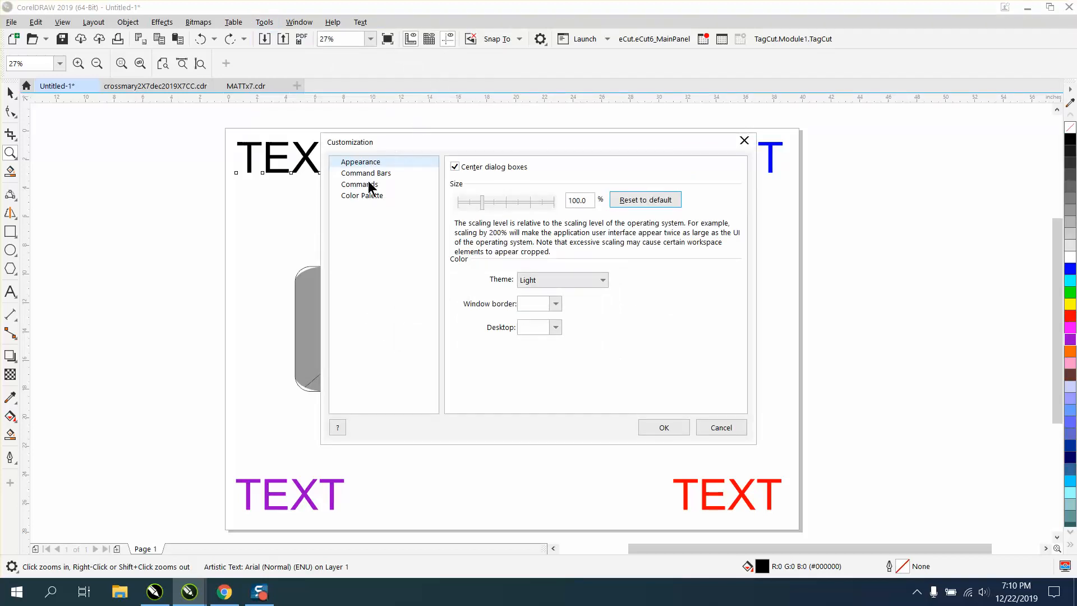
pyautogui.click(359, 184)
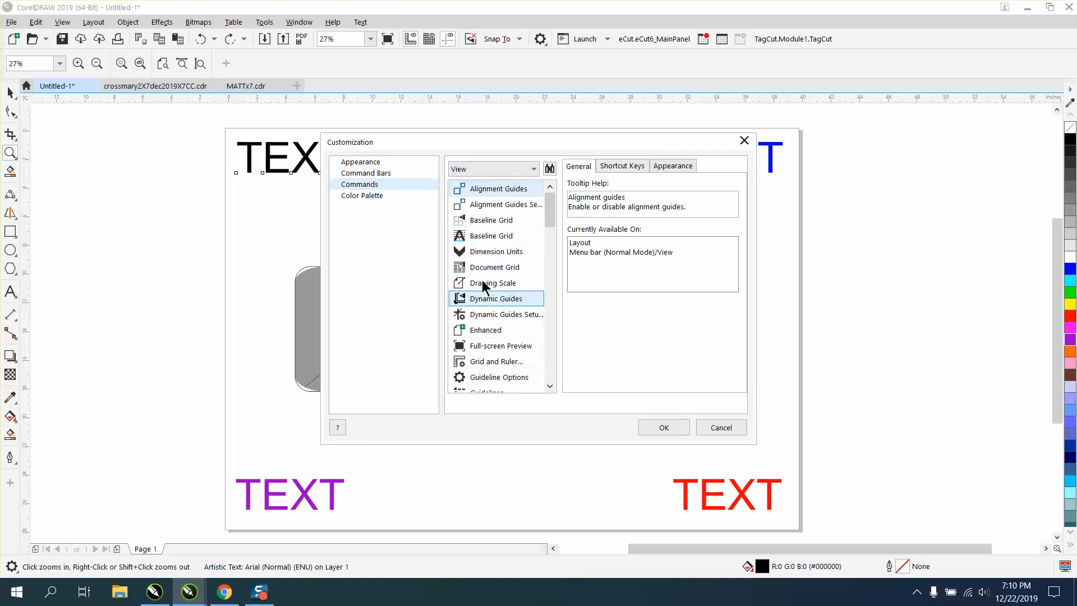
pyautogui.moveTo(121, 63)
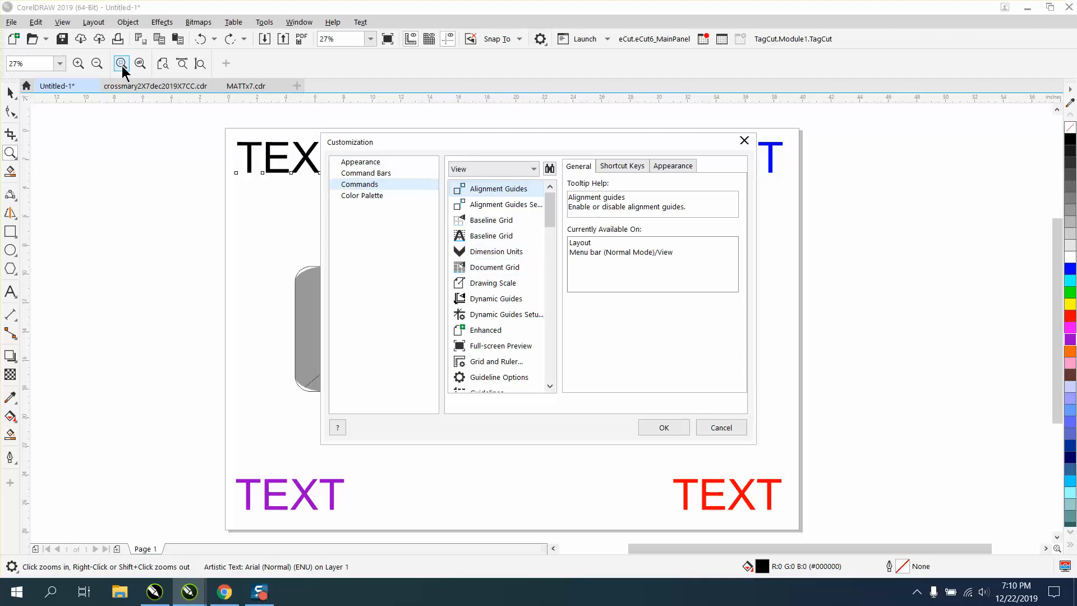
pyautogui.moveTo(121, 63)
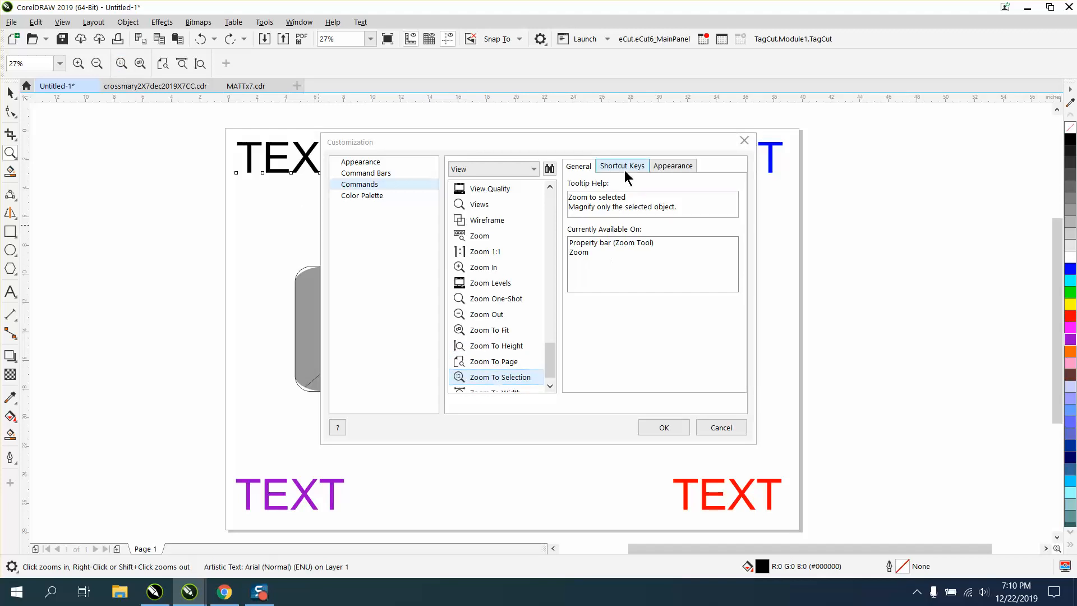
# Step: Assign Q as a new shortcut key for Zoom To Selection alongside Shift+F2
pyautogui.click(620, 166)
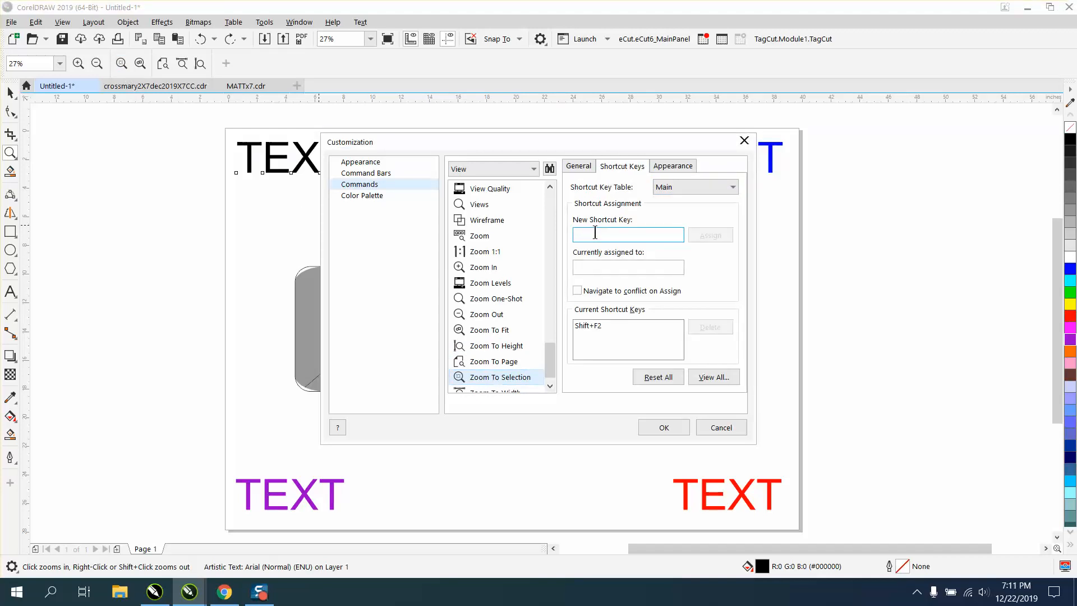
pyautogui.write('Q')
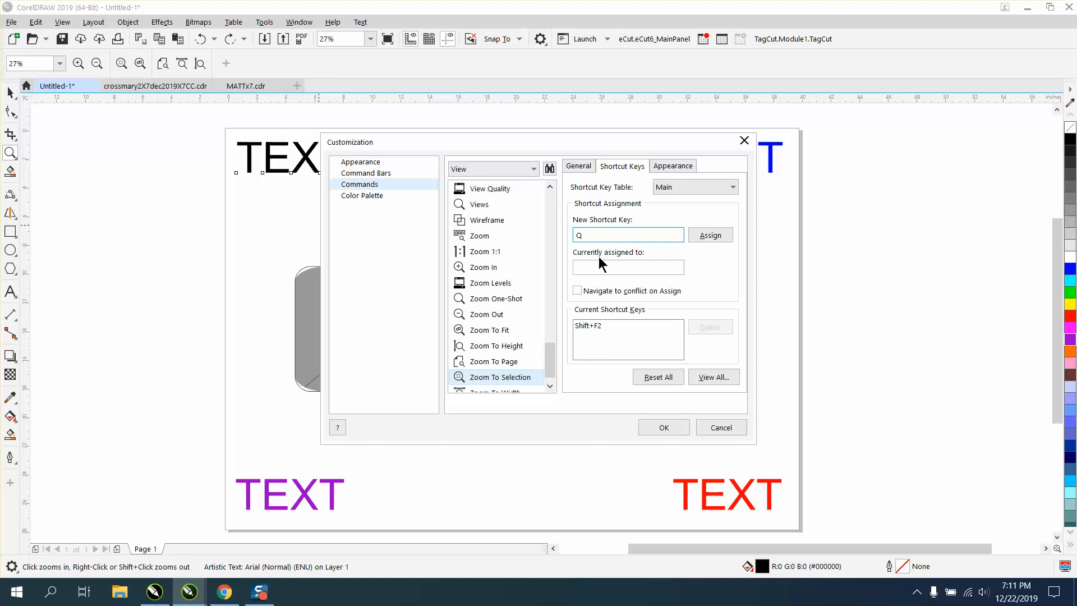
pyautogui.moveTo(711, 235)
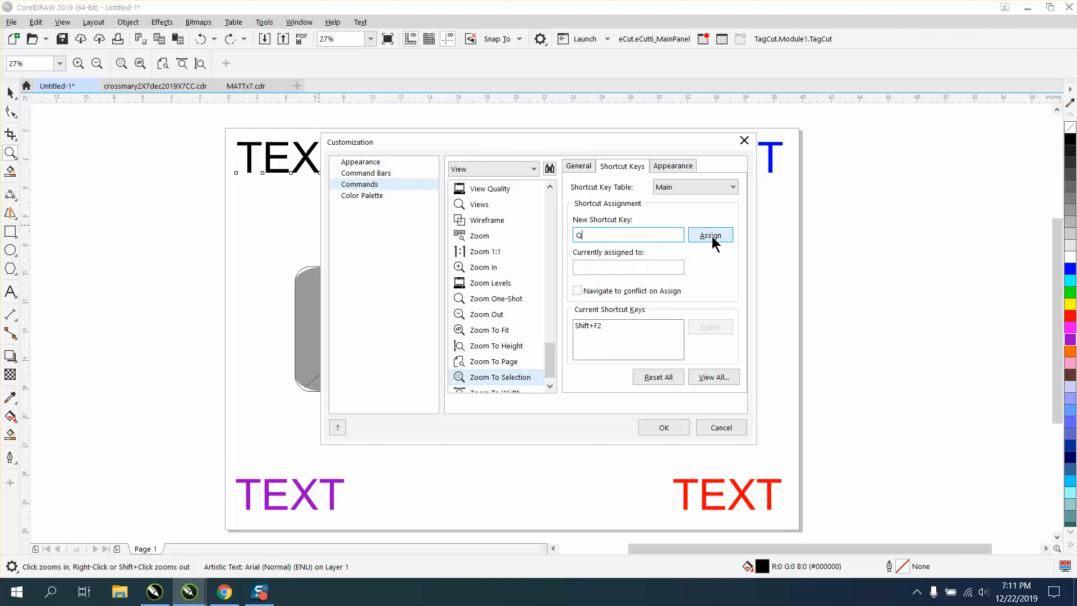
pyautogui.click(709, 234)
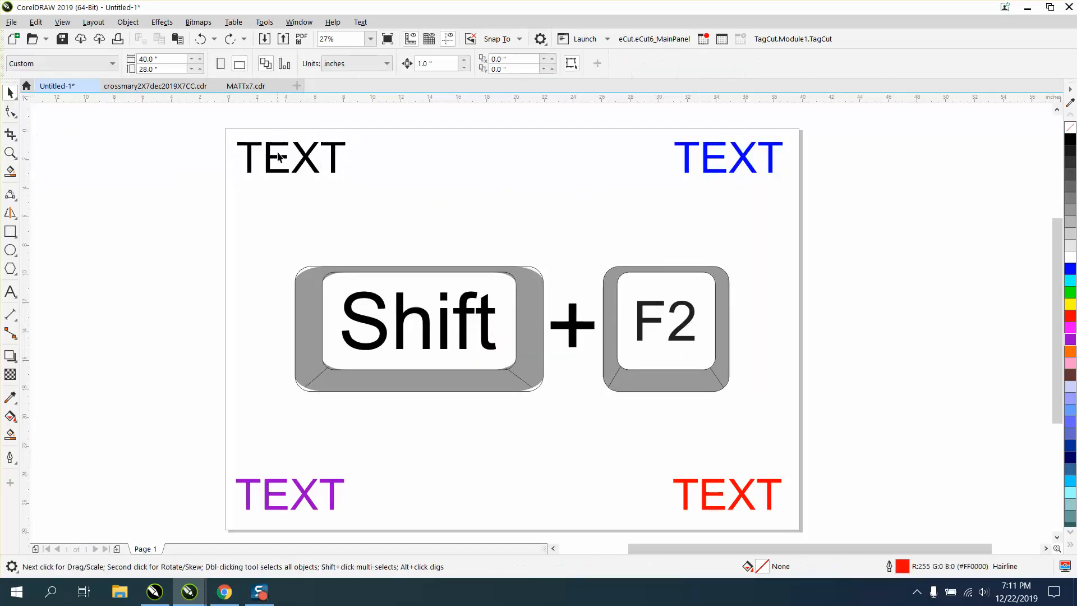
# Step: Zoom onto the black TEXT, back out, then onto the red TEXT using the shortcut
pyautogui.click(290, 157)
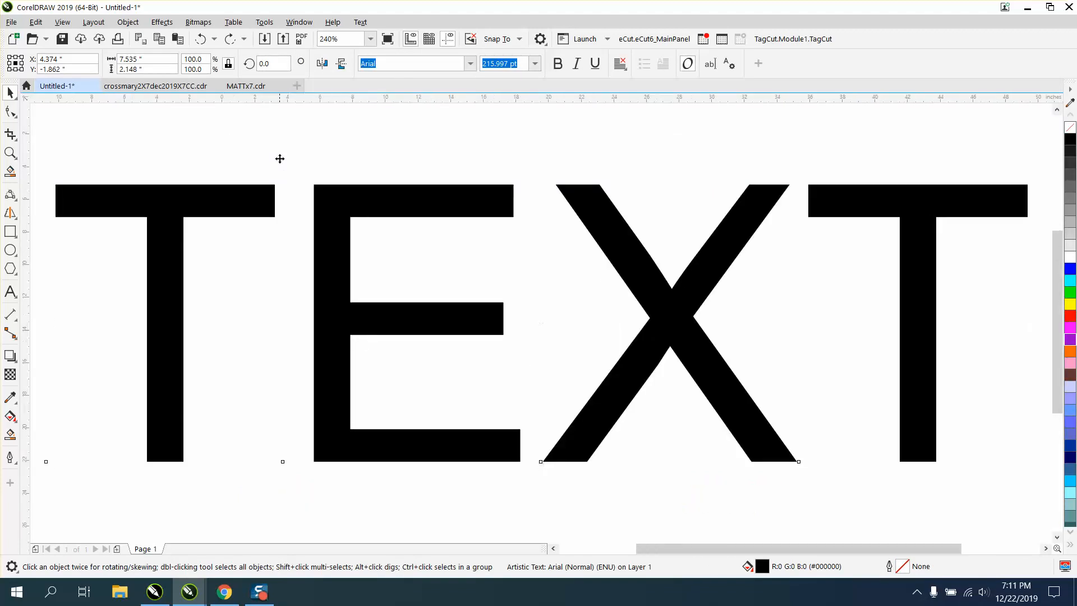
pyautogui.press('shift+F2')
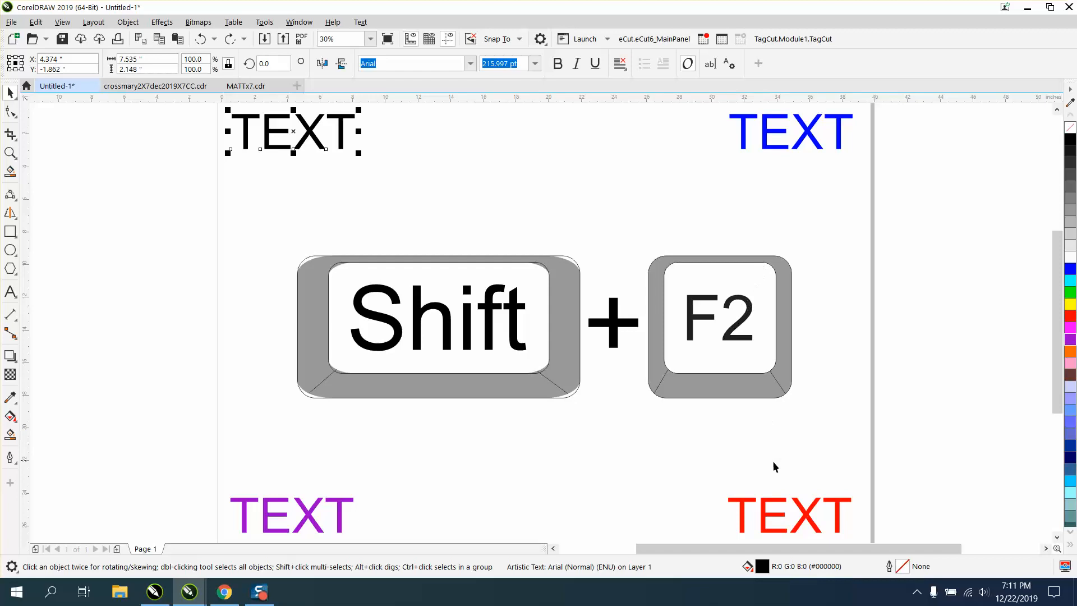
pyautogui.press('shift+f2')
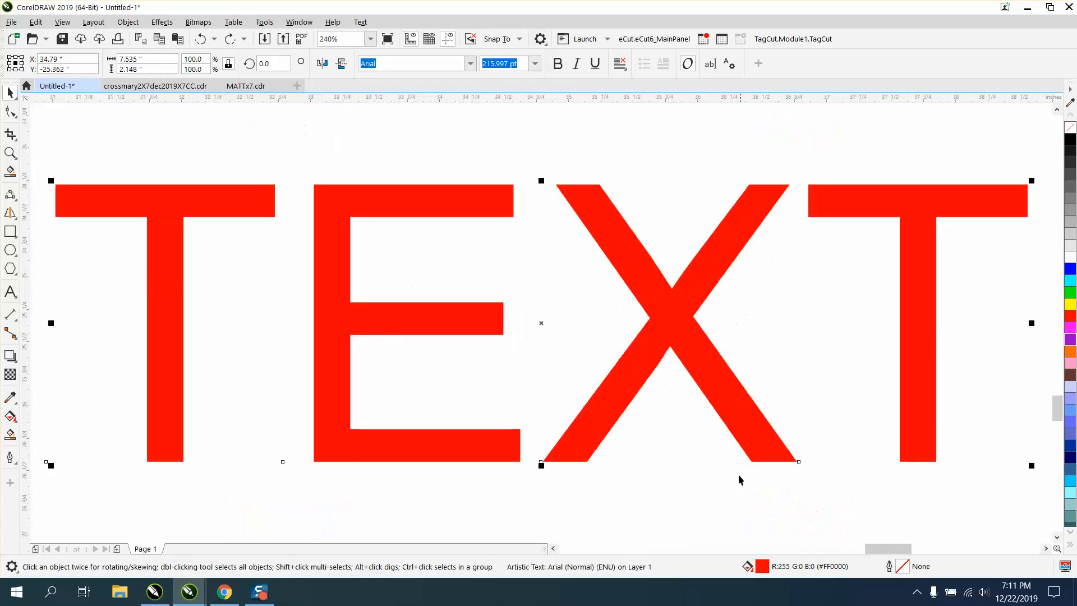
pyautogui.moveTo(178, 128)
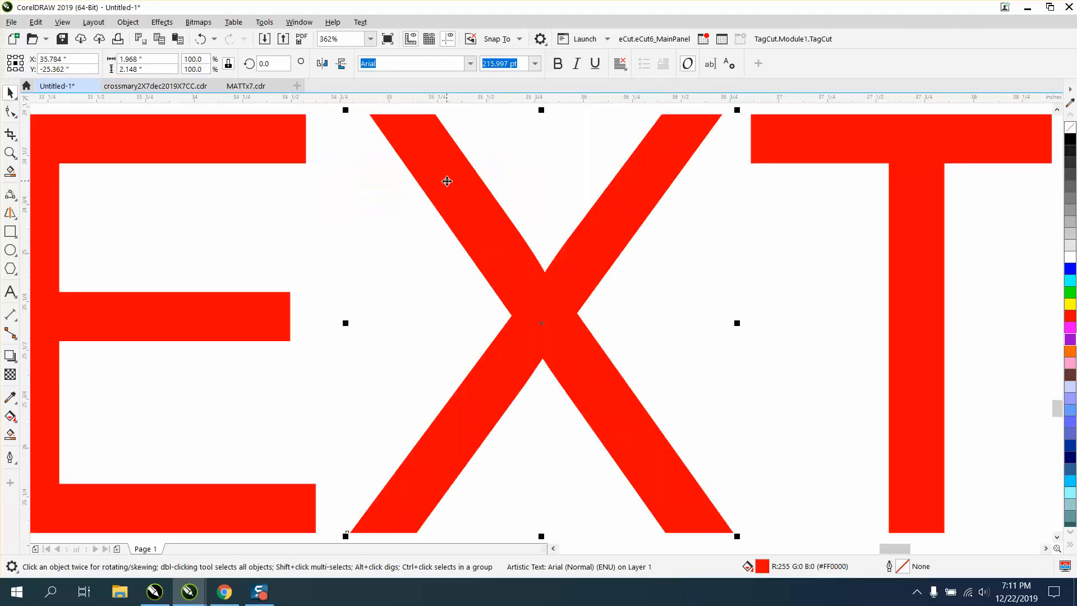
# Step: Scroll-zoom around, then frame the whole page with the Zoom tool
pyautogui.scroll(-3)
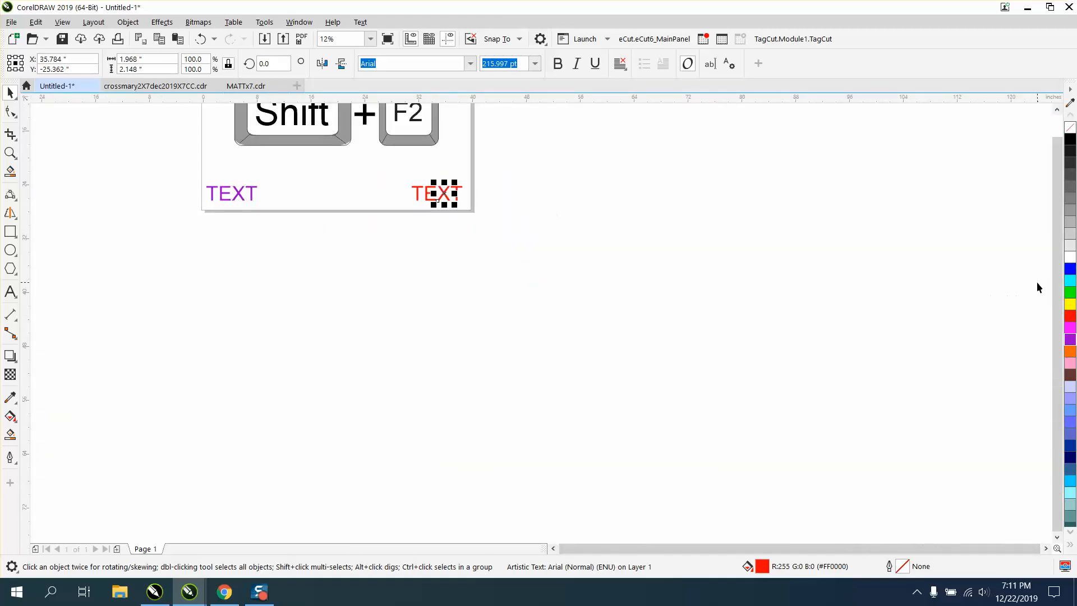
pyautogui.scroll(-3)
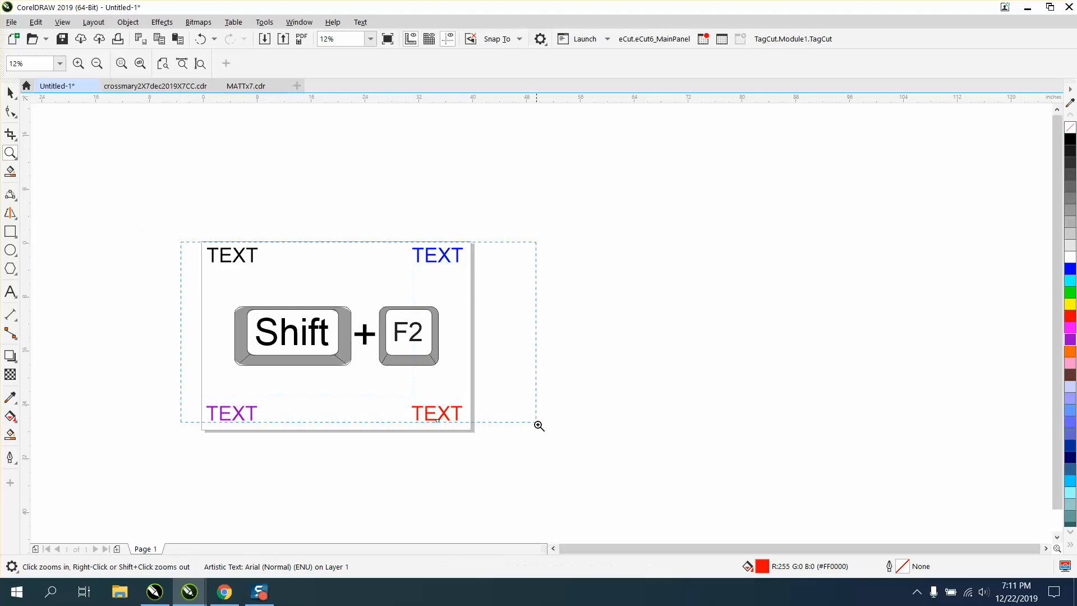
pyautogui.click(540, 426)
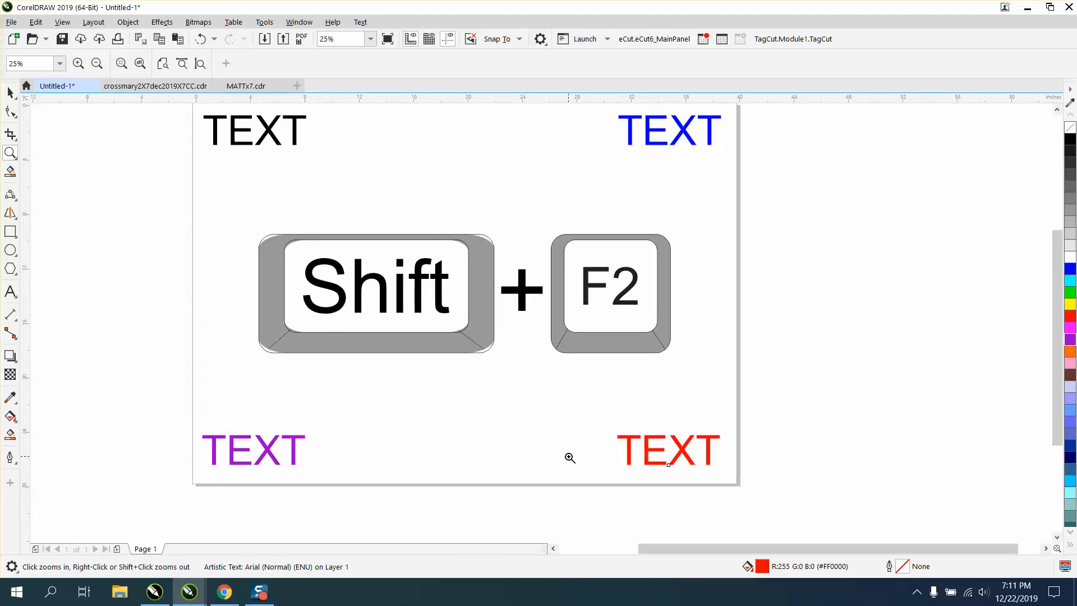